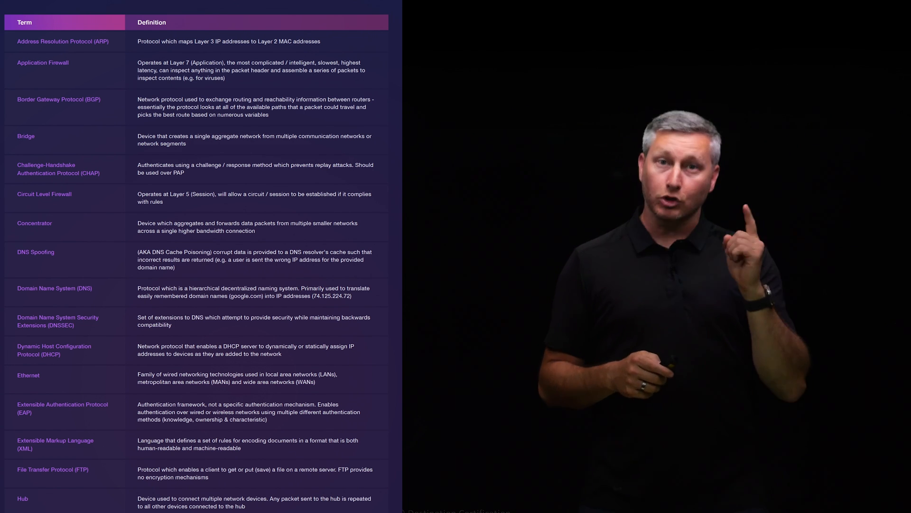
scroll(down, 3)
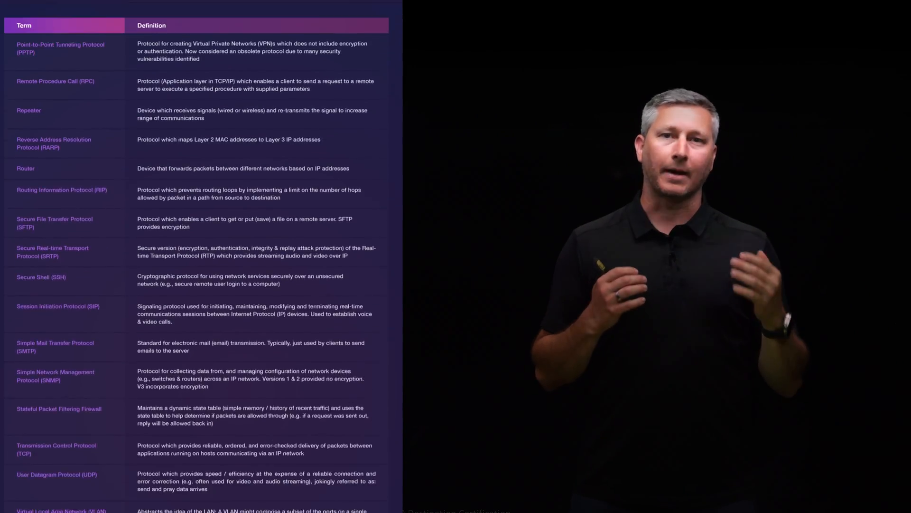